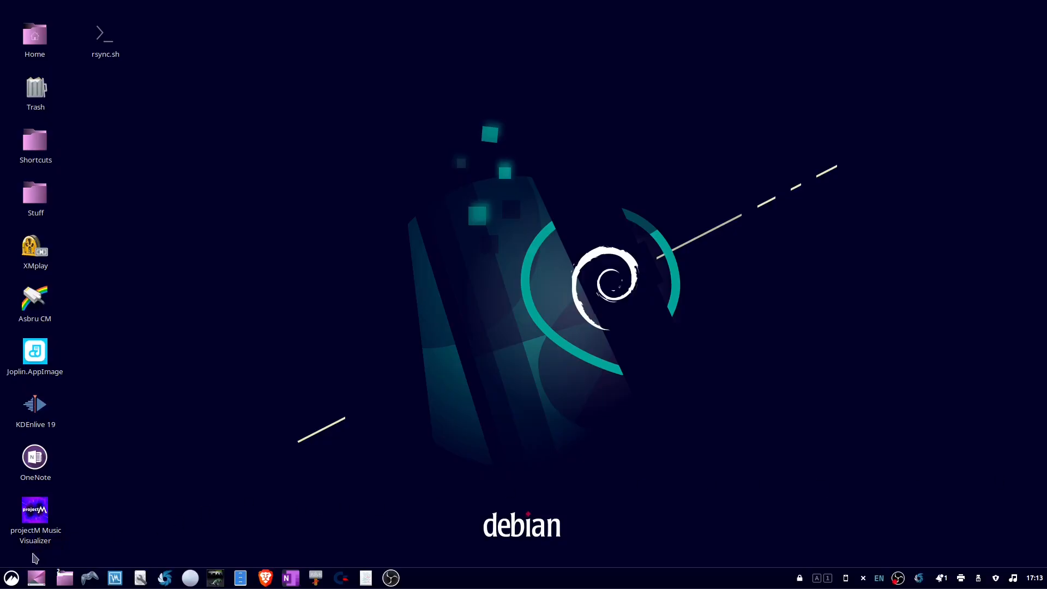
# Step: Search the application menu for 'luck' to launch luckyBackup with its default profile
pyautogui.click(9, 577)
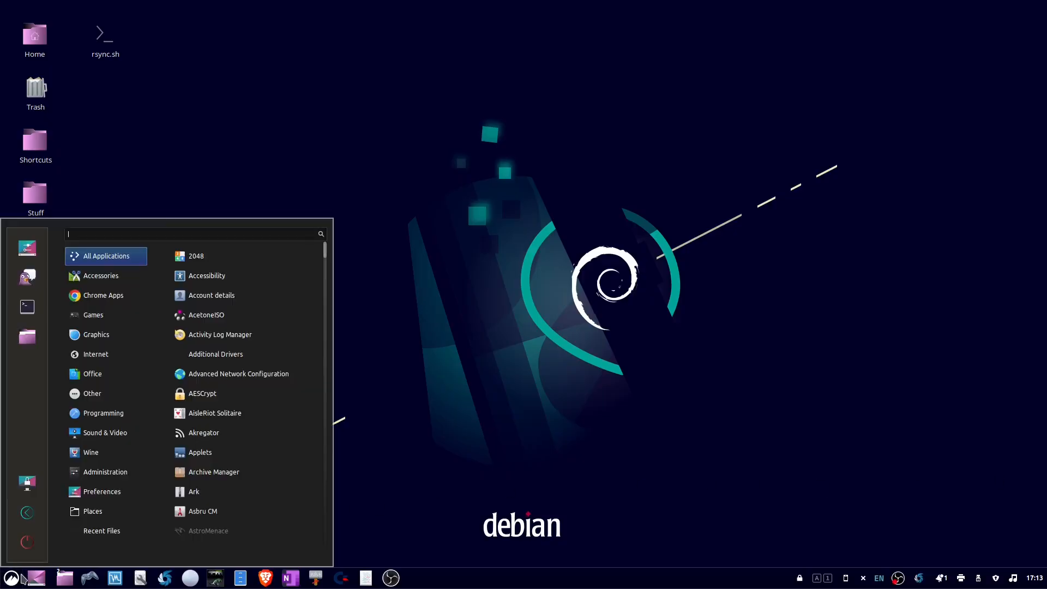
pyautogui.write('luck')
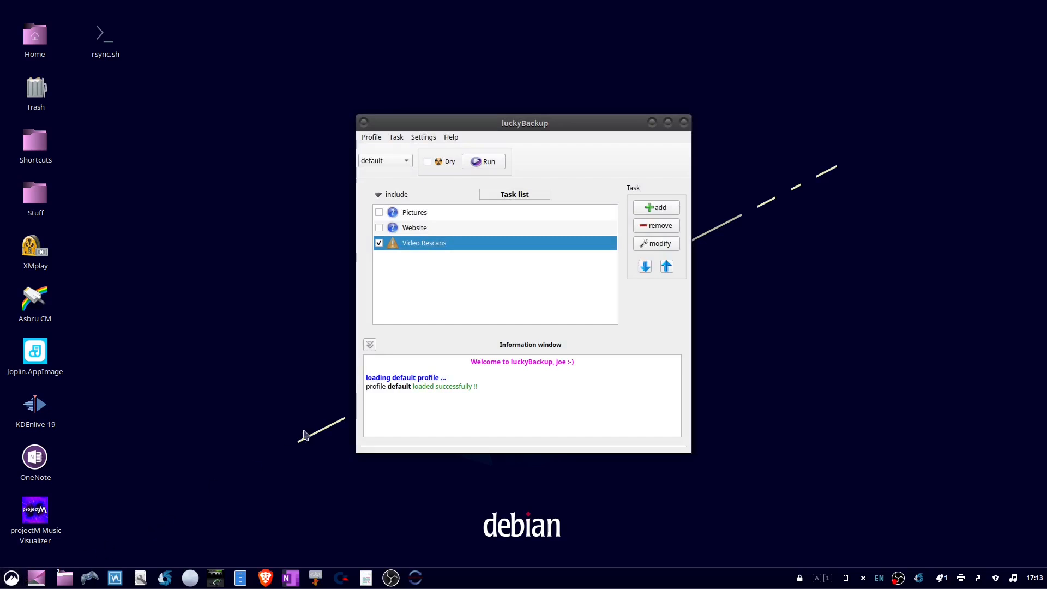
pyautogui.moveTo(472, 294)
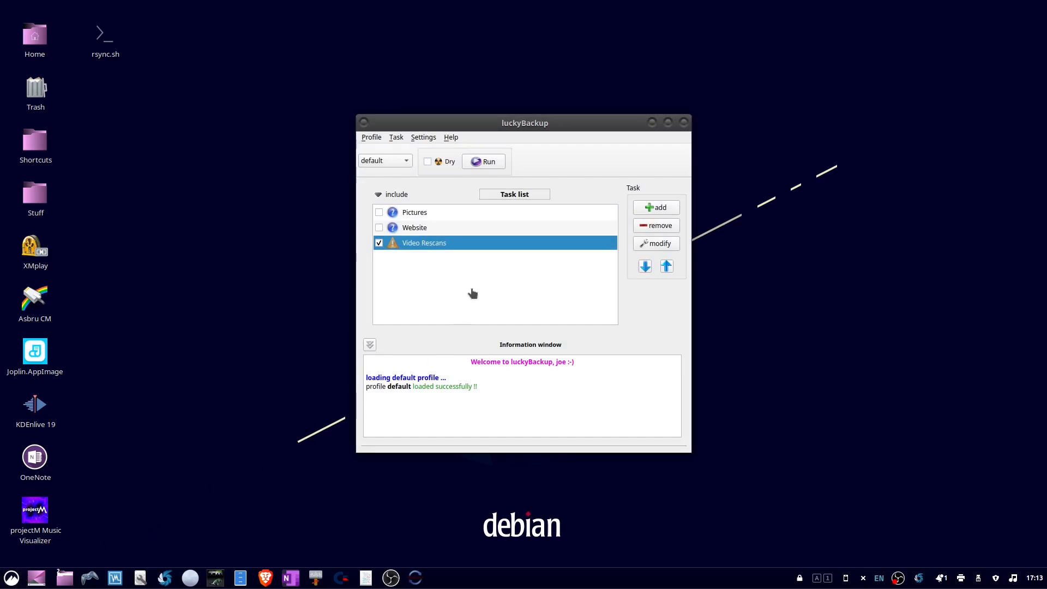
pyautogui.moveTo(529, 265)
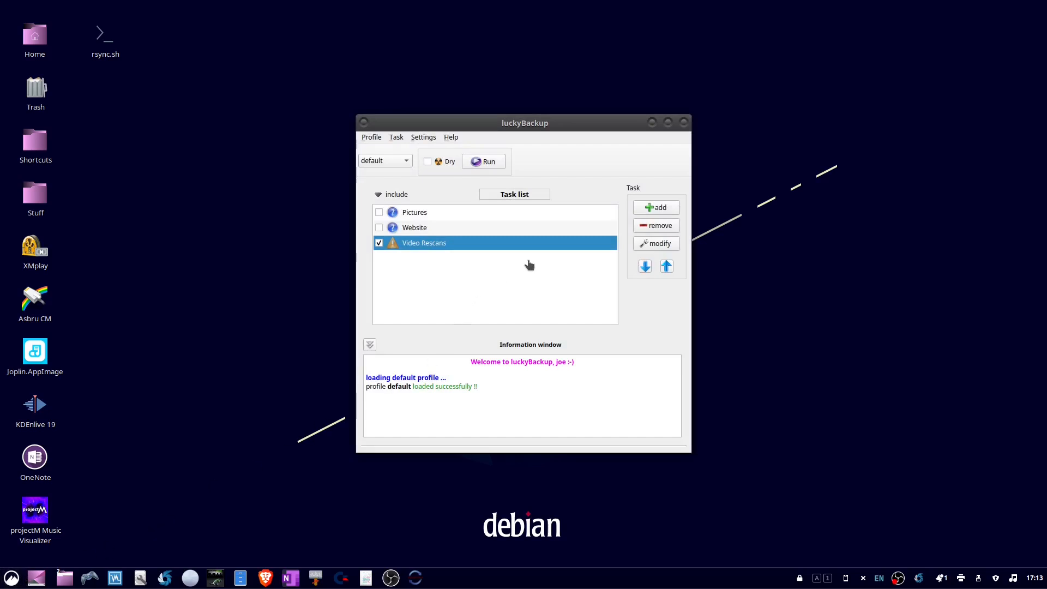
pyautogui.moveTo(483, 166)
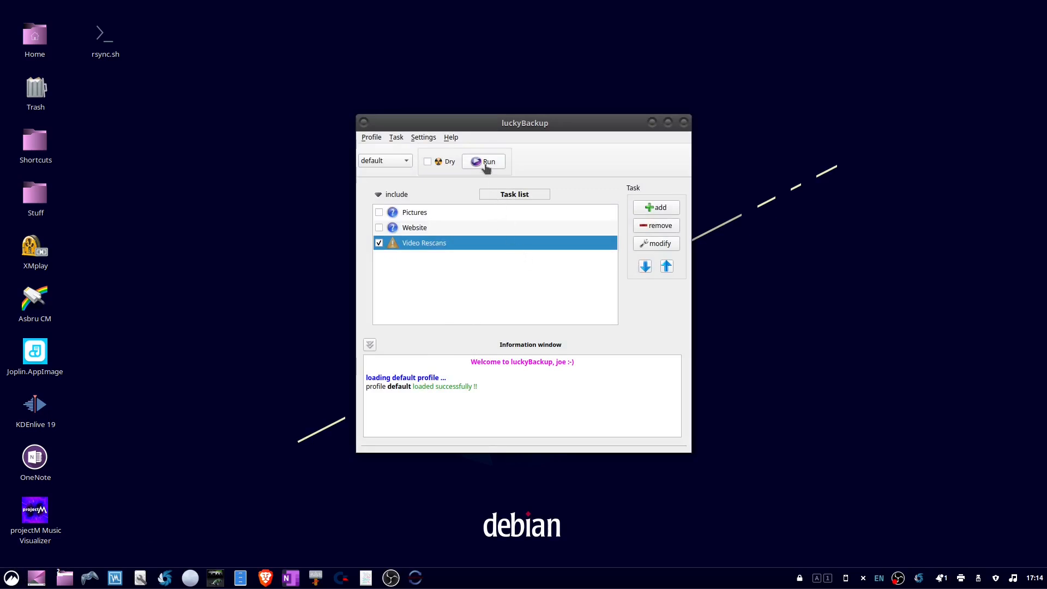
# Step: Run the Video Rescans backup task and let it finish with 2 errors
pyautogui.click(482, 162)
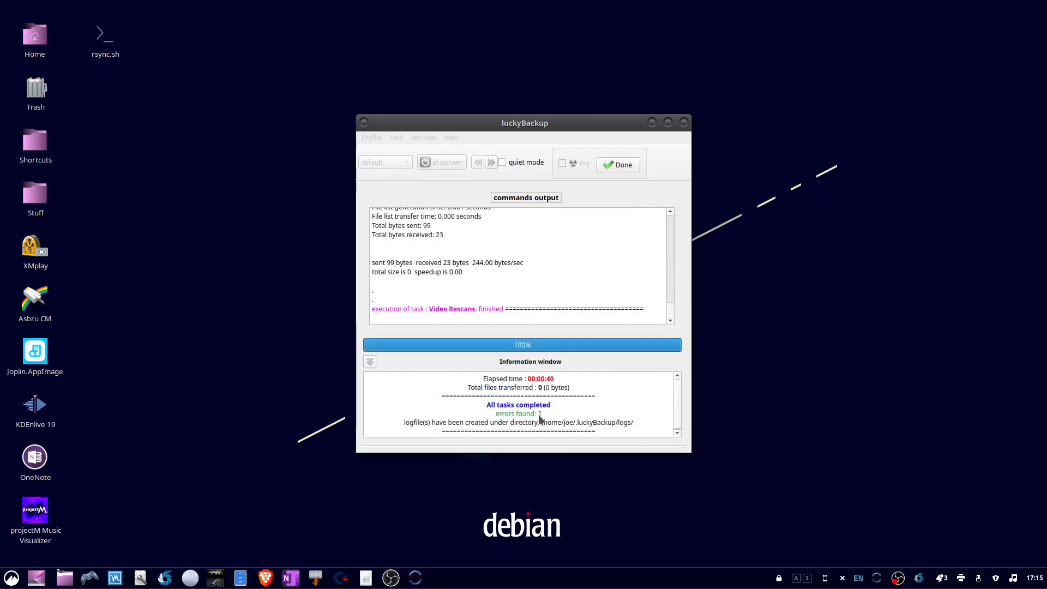
pyautogui.moveTo(550, 437)
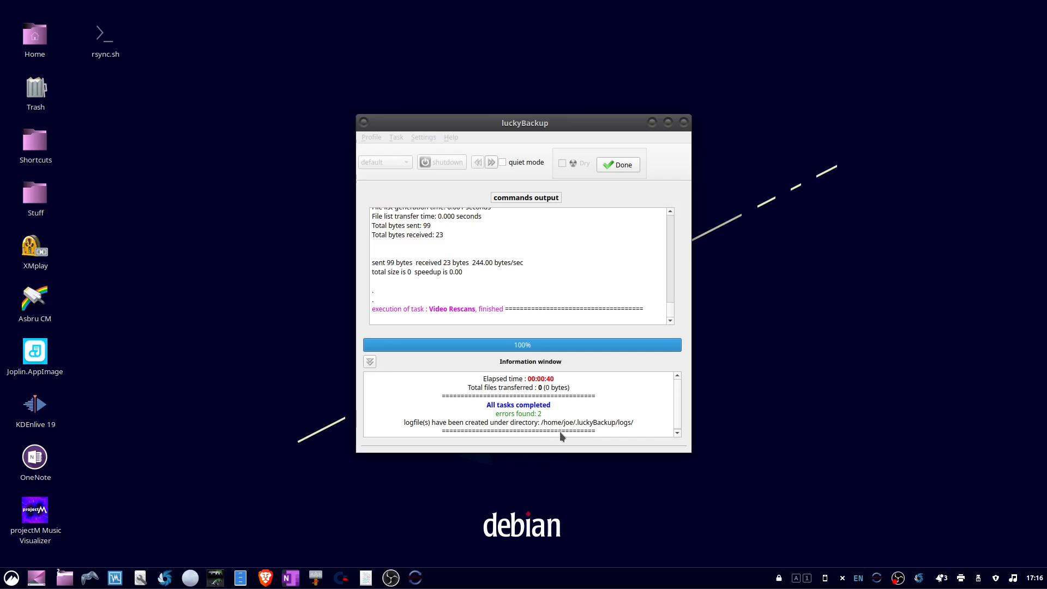
pyautogui.moveTo(618, 436)
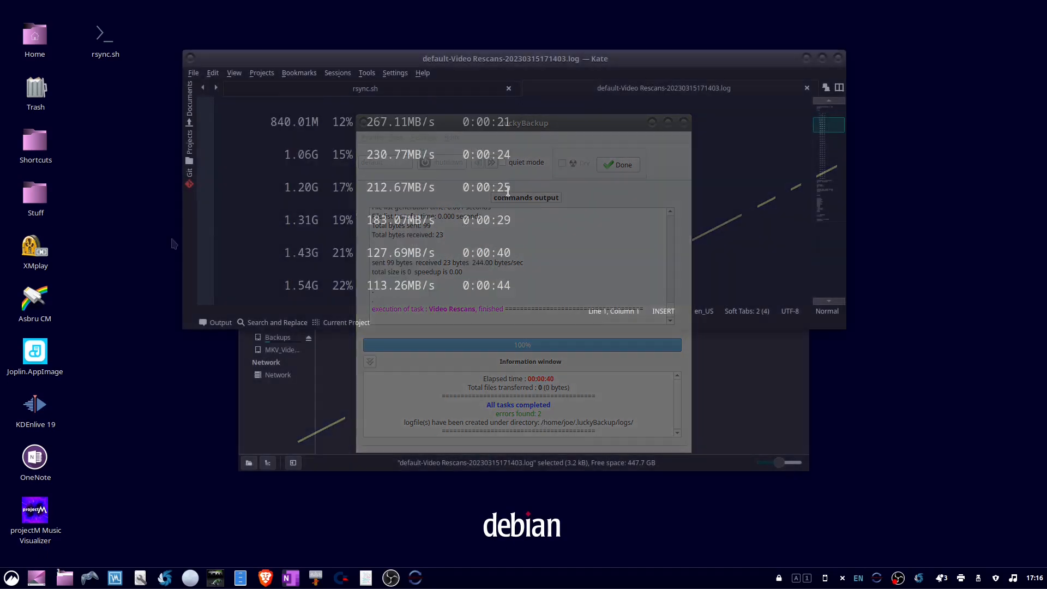
# Step: Review the log's error entries, including the 'File too large' write failure
pyautogui.click(615, 164)
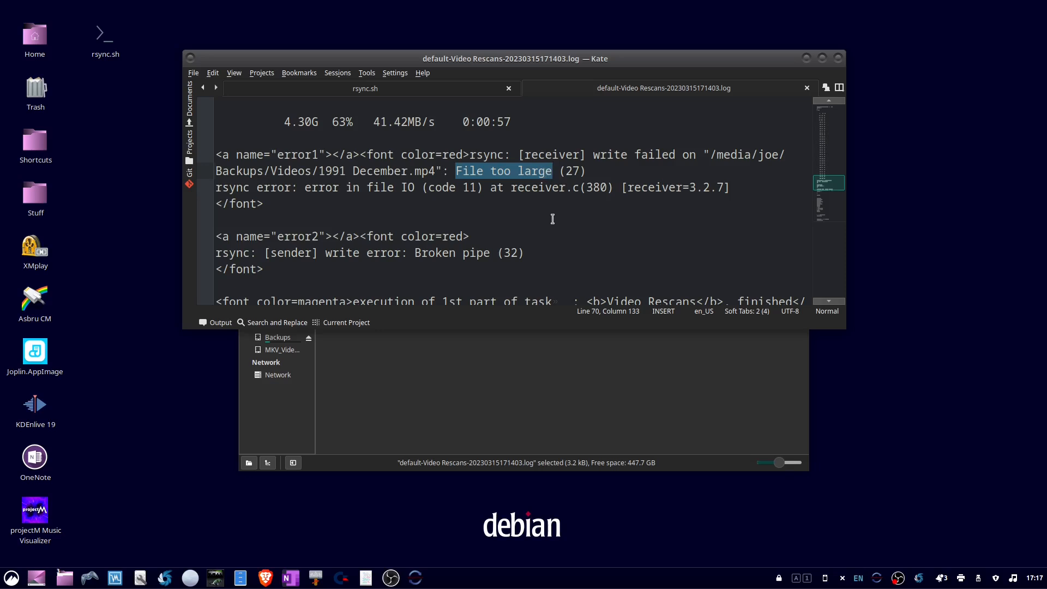
pyautogui.moveTo(838, 59)
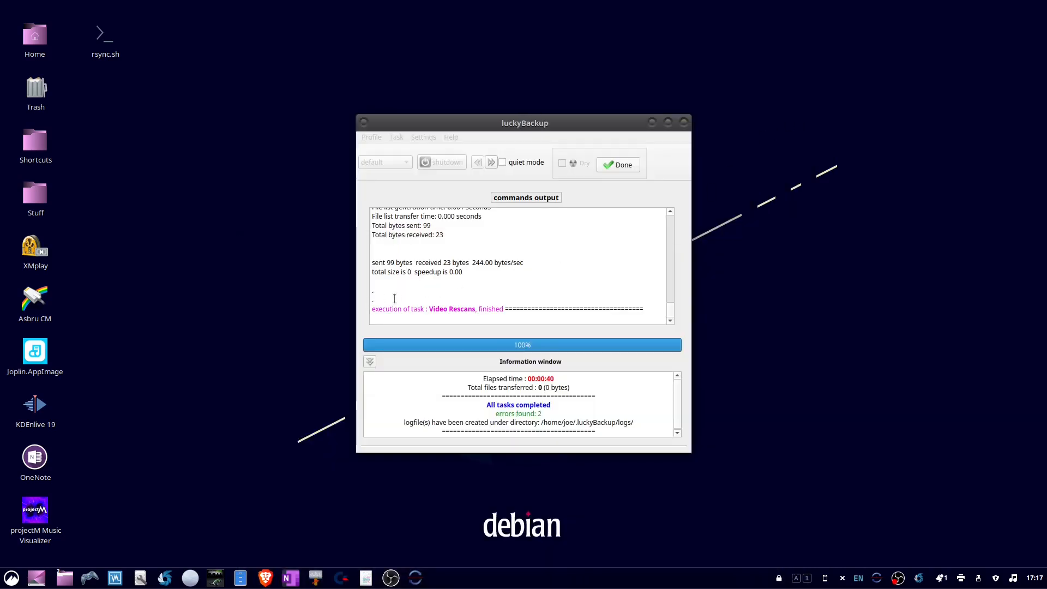
# Step: Dismiss the luckyBackup run window and launch Disks by searching 'disks'
pyautogui.click(616, 164)
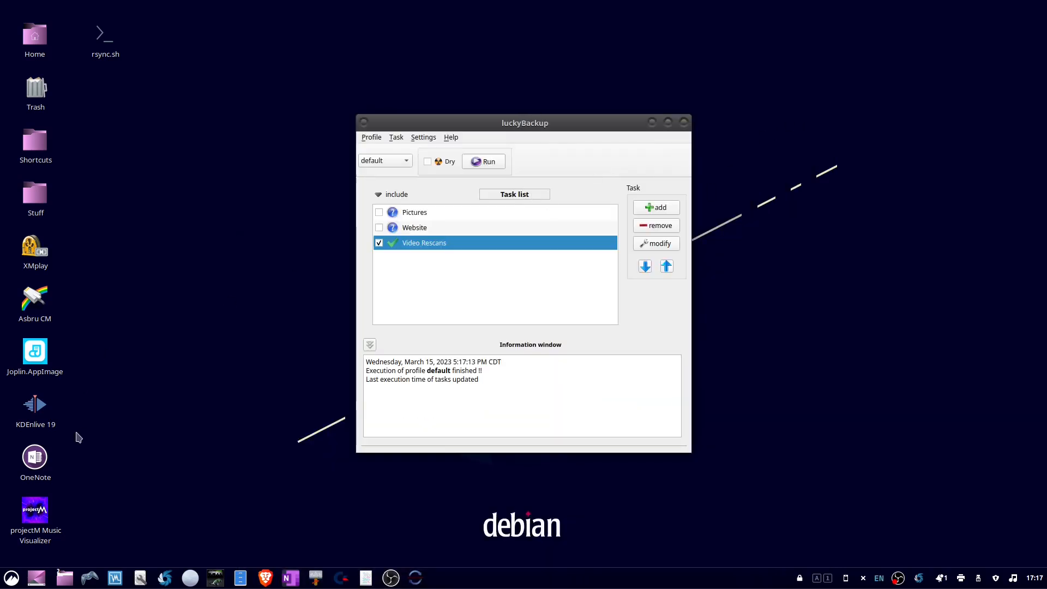
pyautogui.click(11, 577)
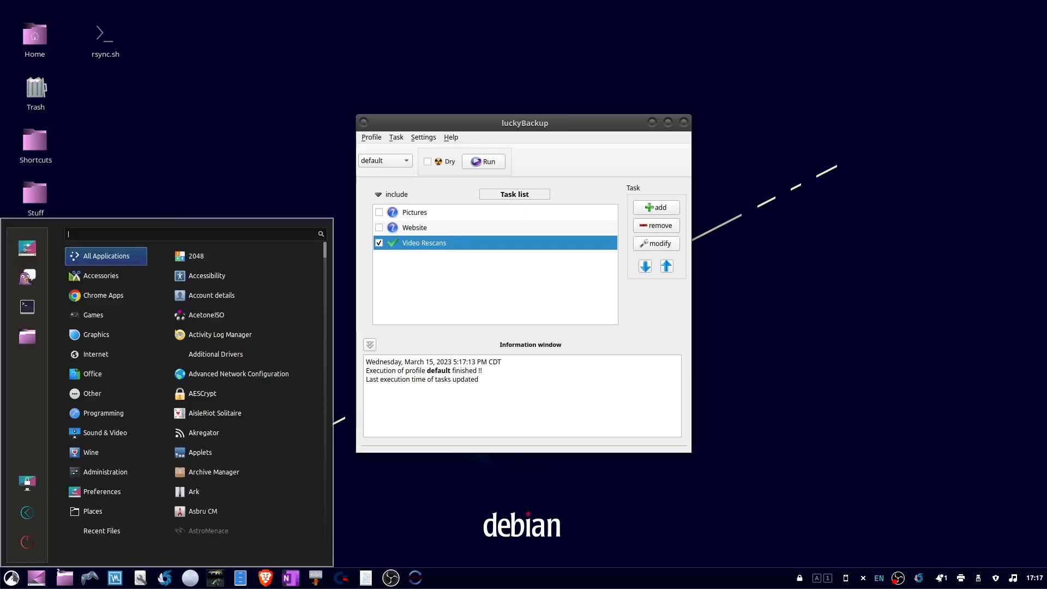
pyautogui.write('dis')
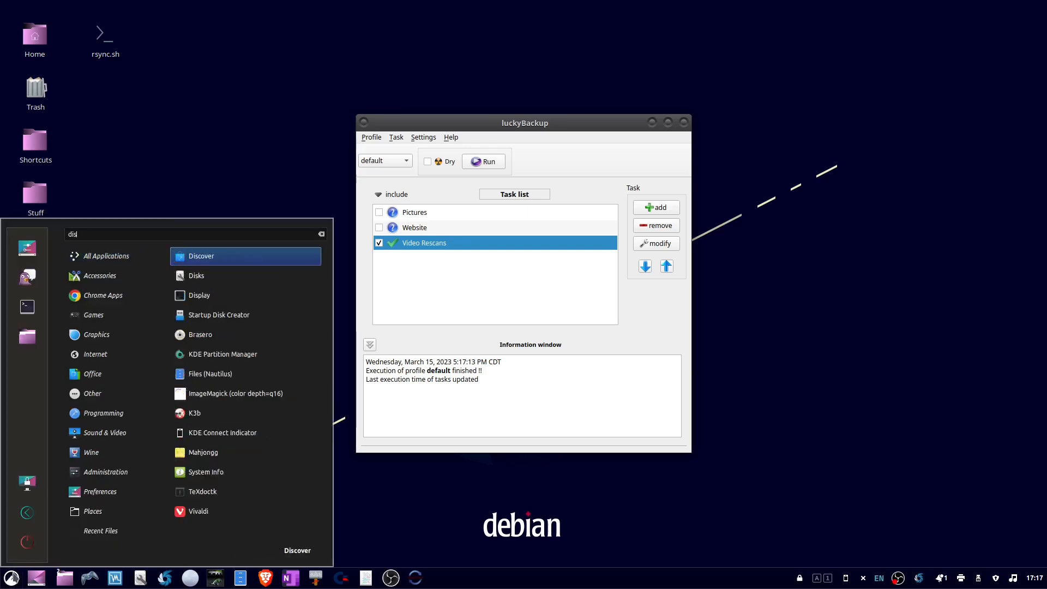
pyautogui.write('ks')
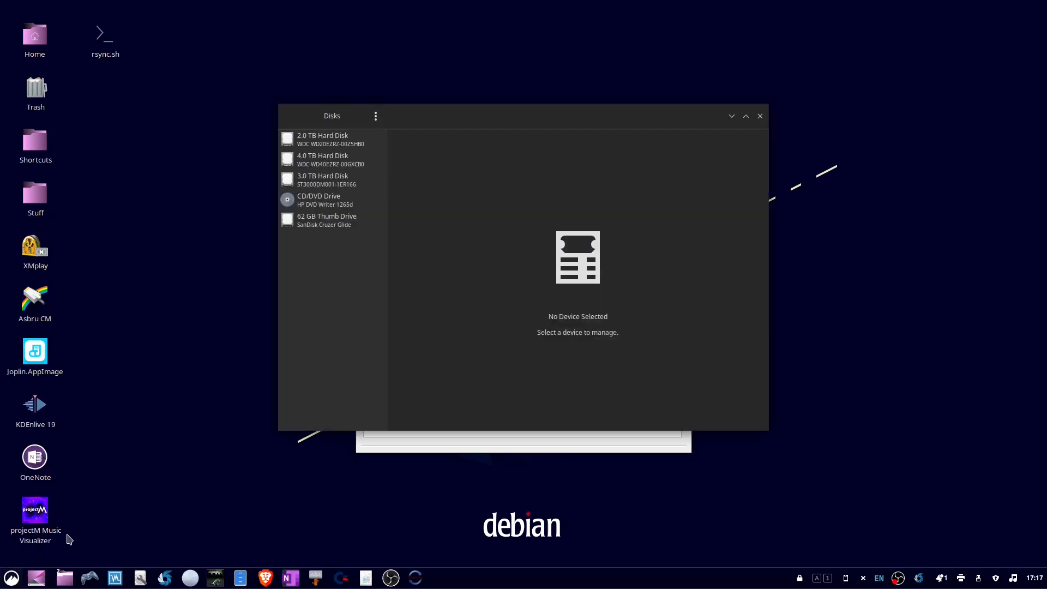
# Step: Select the 2.0 TB hard disk to show its FAT Backups partition
pyautogui.click(332, 139)
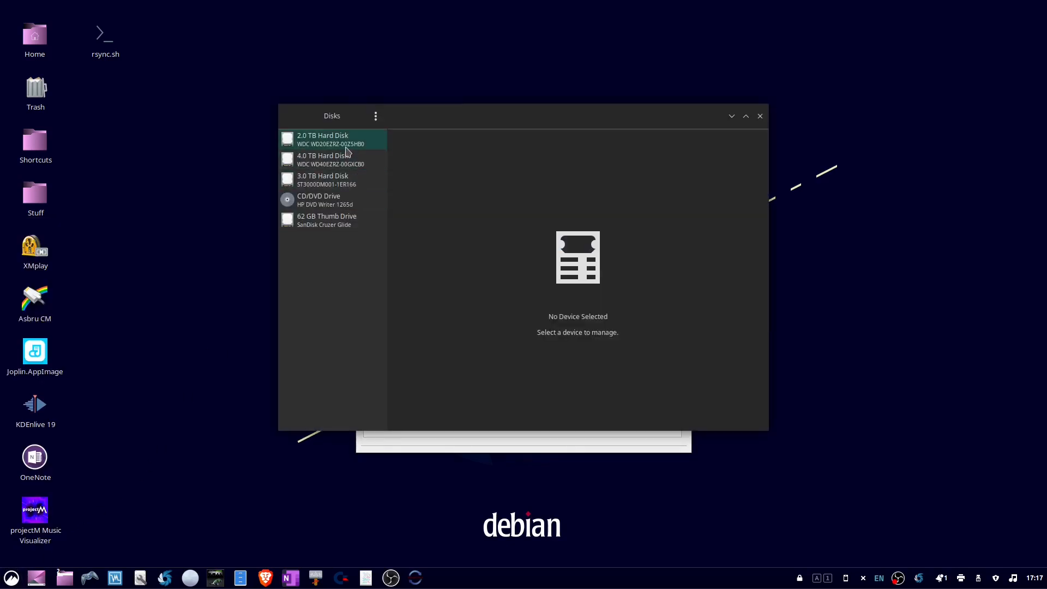
pyautogui.click(327, 140)
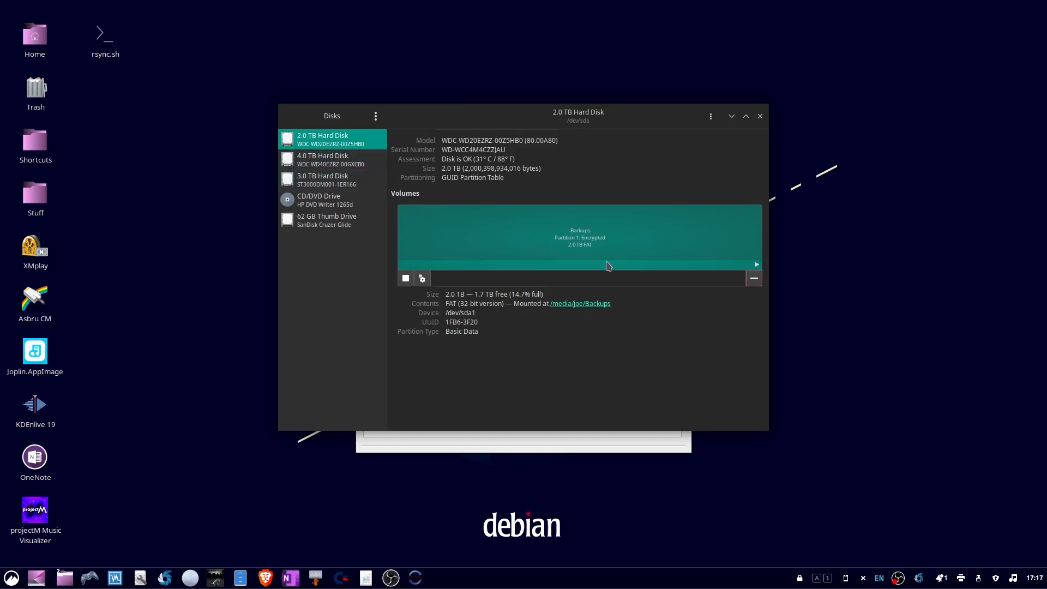
pyautogui.moveTo(587, 258)
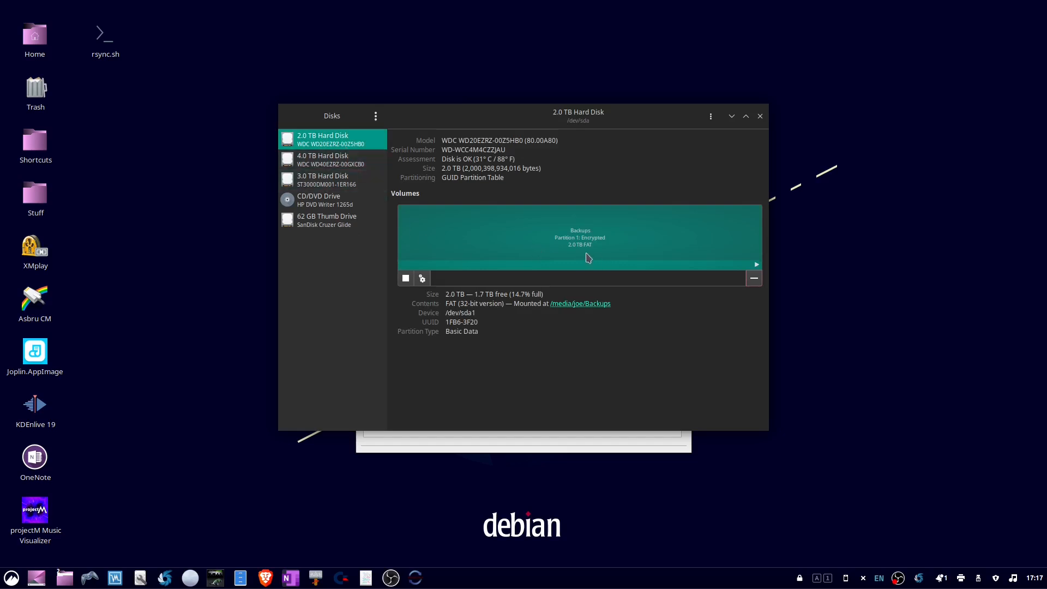
pyautogui.moveTo(581, 254)
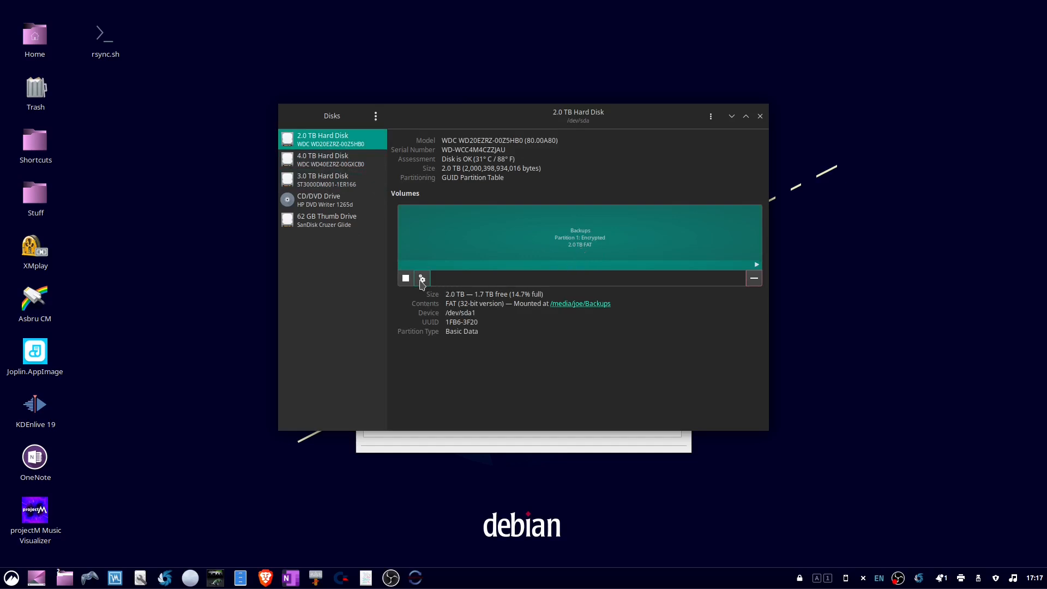
# Step: Choose Format Partition… from the Backups partition's gear menu
pyautogui.click(422, 279)
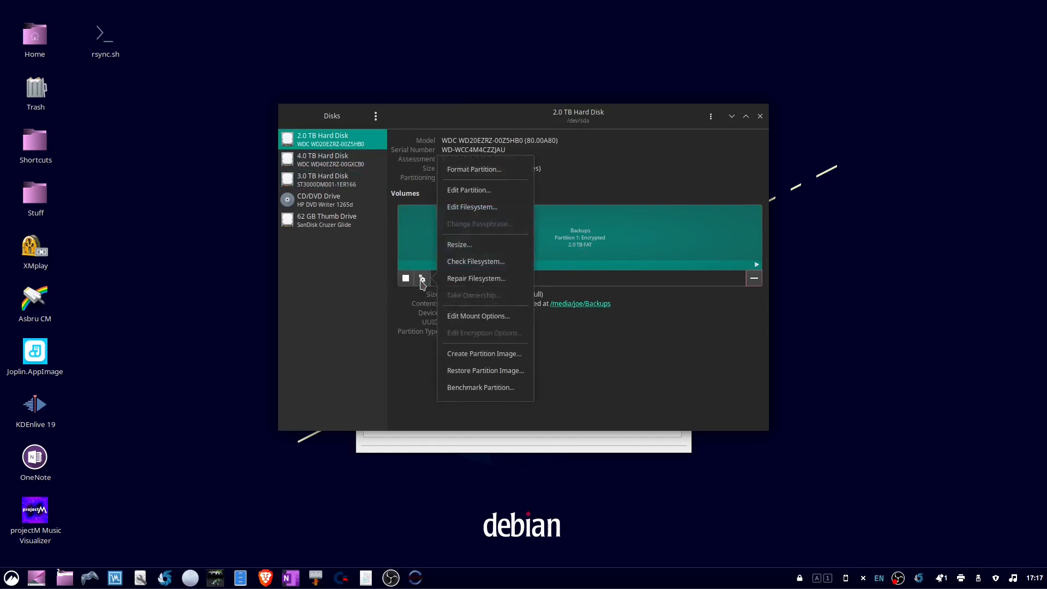
pyautogui.moveTo(434, 277)
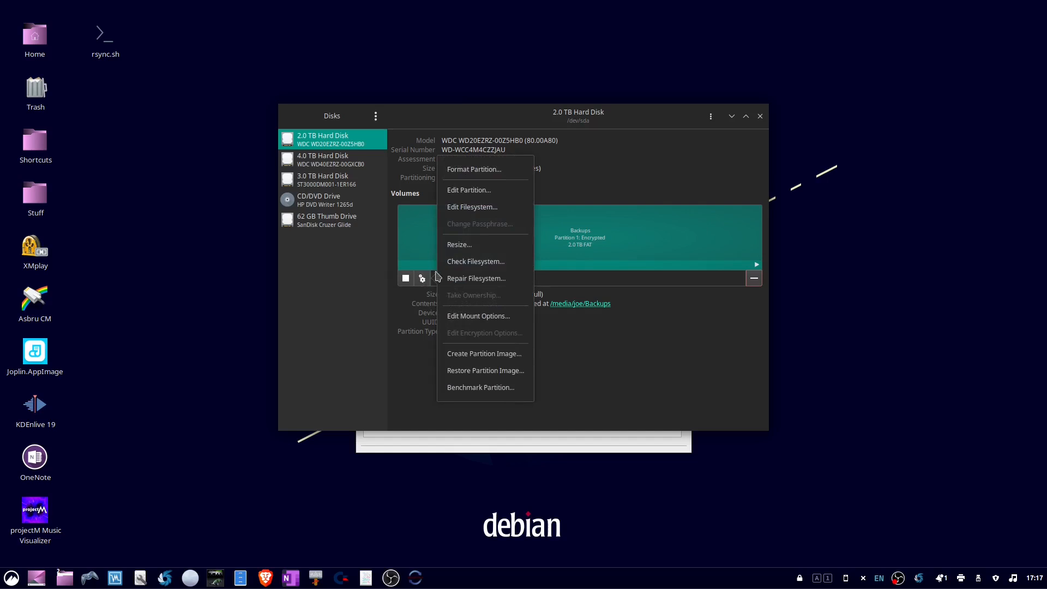
pyautogui.moveTo(484, 169)
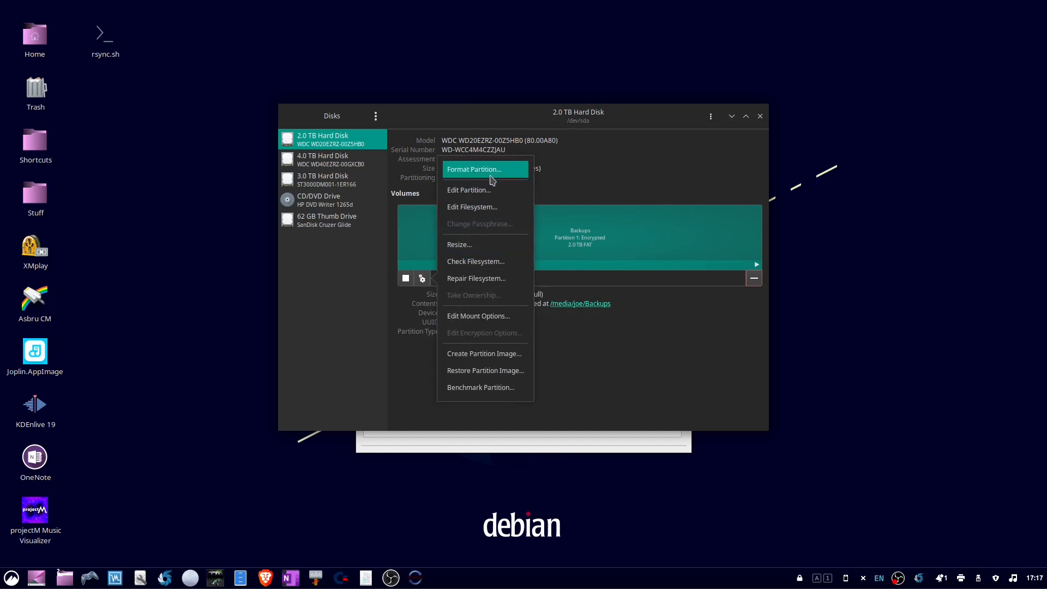
pyautogui.click(473, 169)
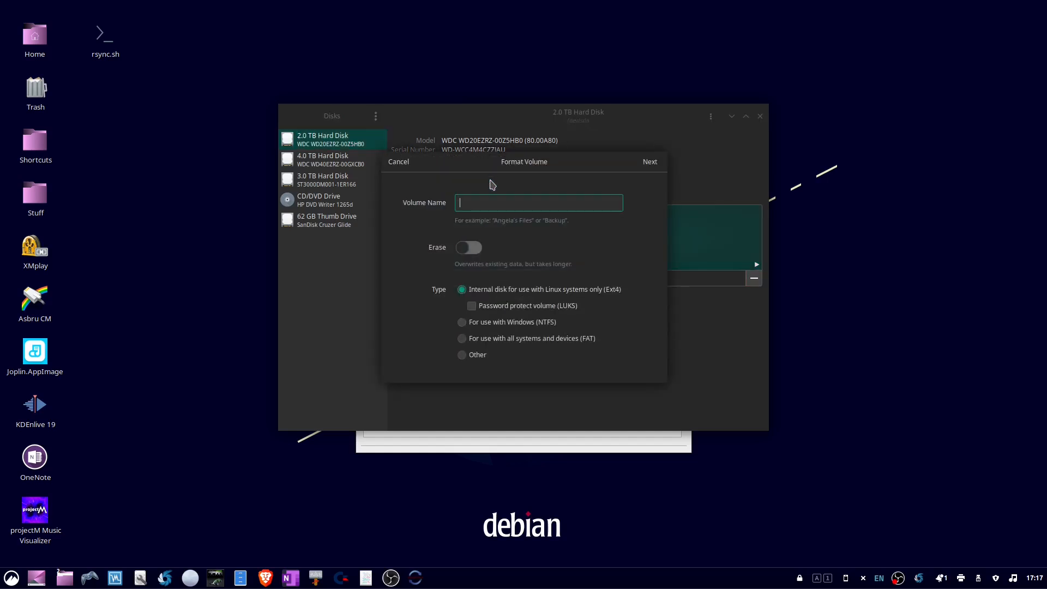
# Step: Name the volume 'Backups', keep Ext4, and confirm the format
pyautogui.write('Back')
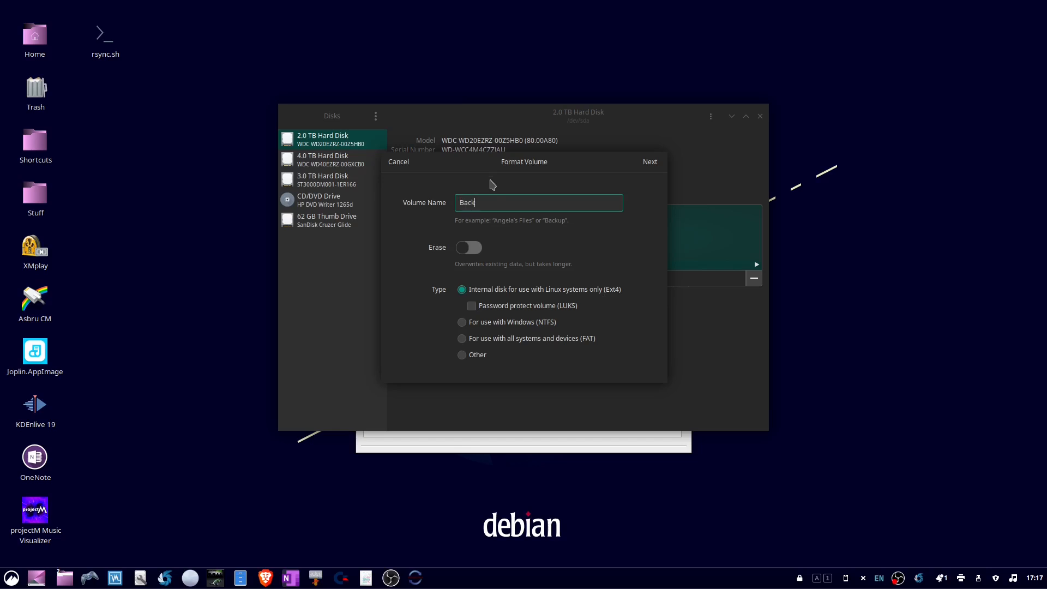
pyautogui.write('ups')
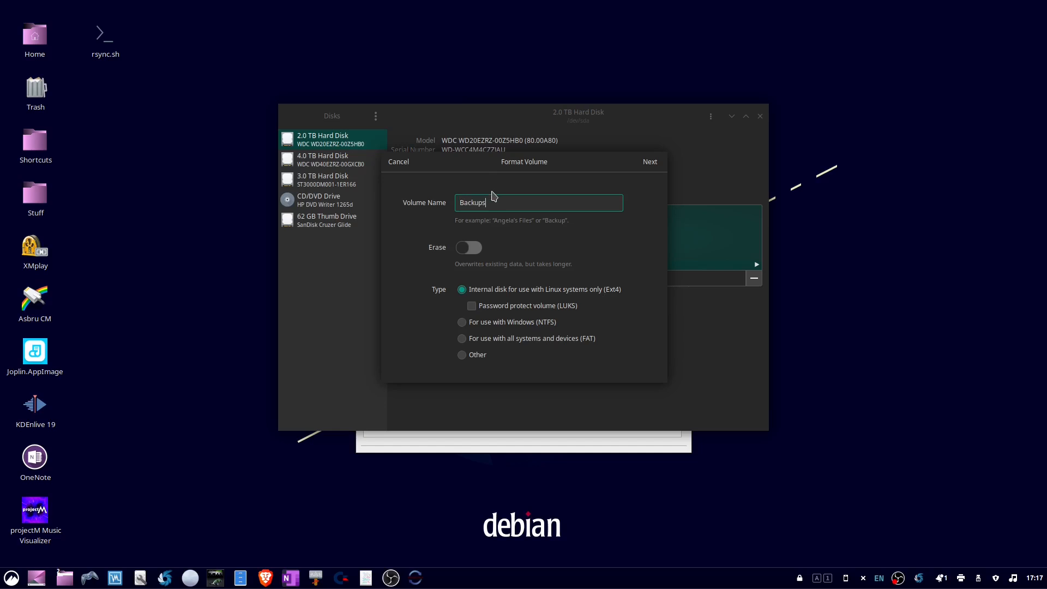
pyautogui.moveTo(544, 275)
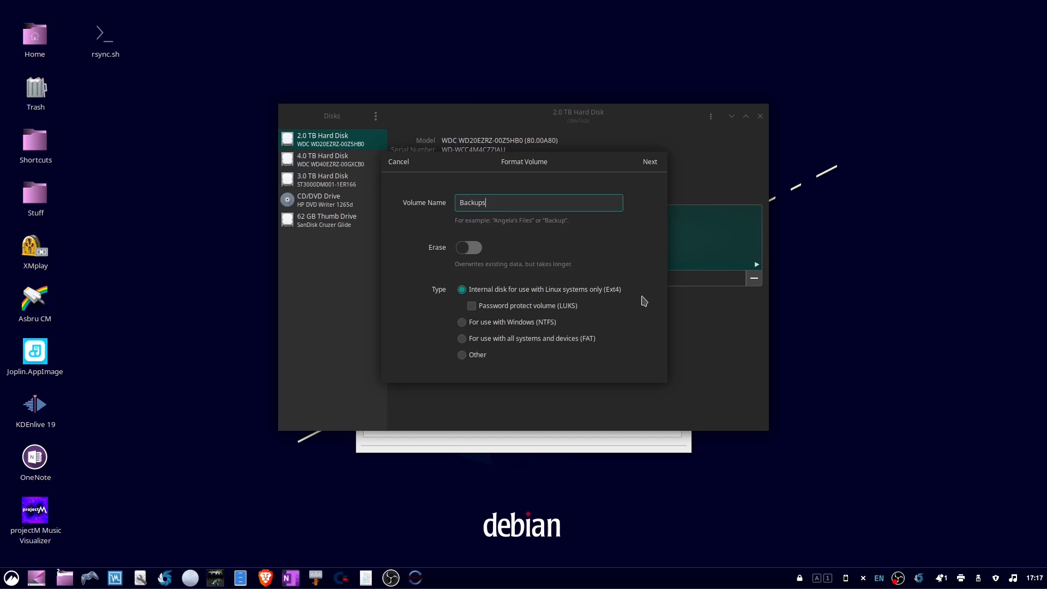
pyautogui.moveTo(615, 300)
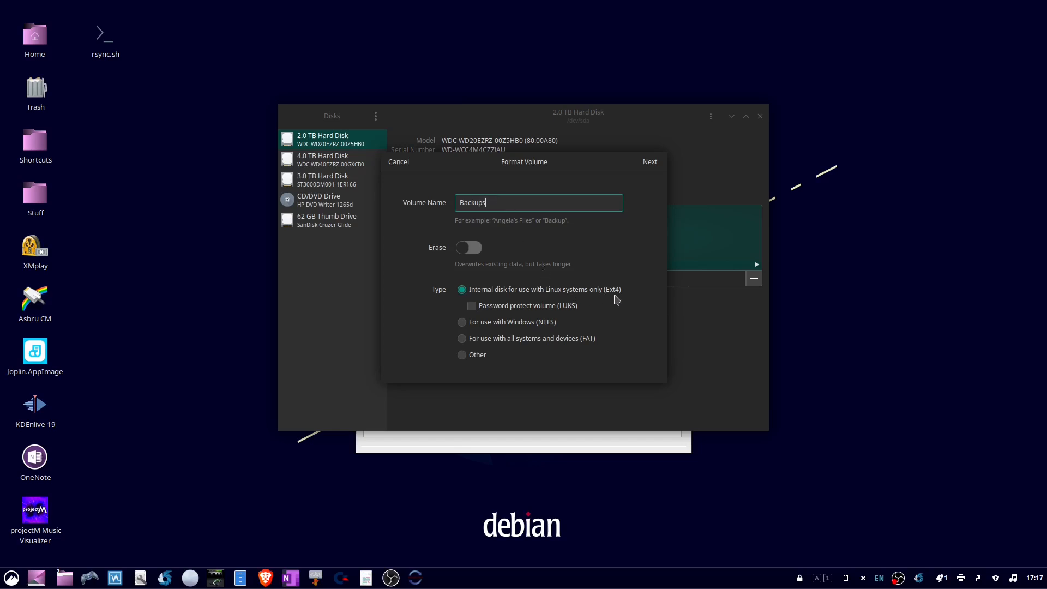
pyautogui.moveTo(648, 181)
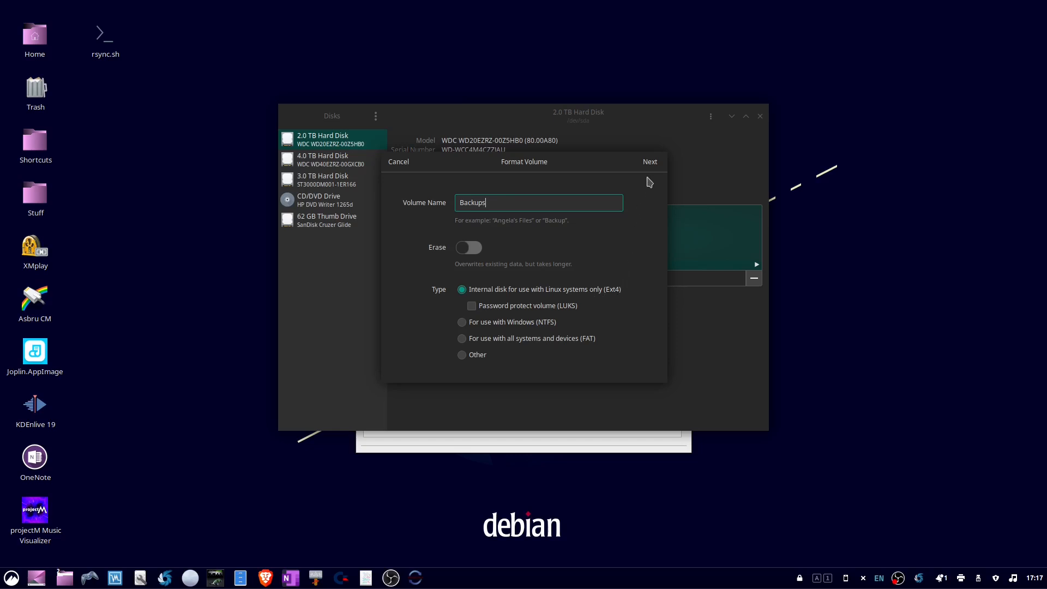
pyautogui.moveTo(648, 162)
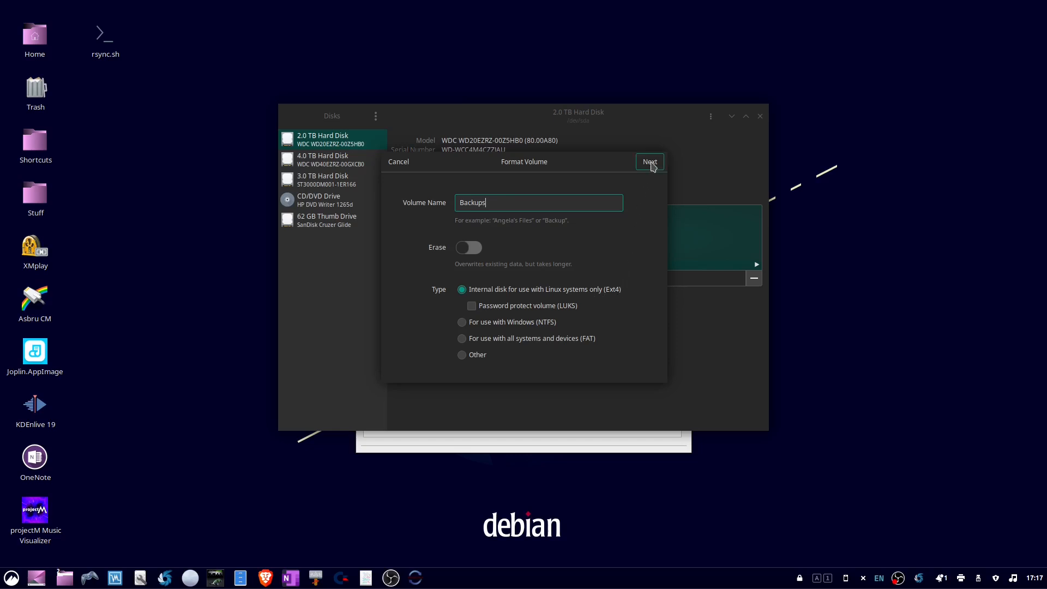
pyautogui.click(647, 161)
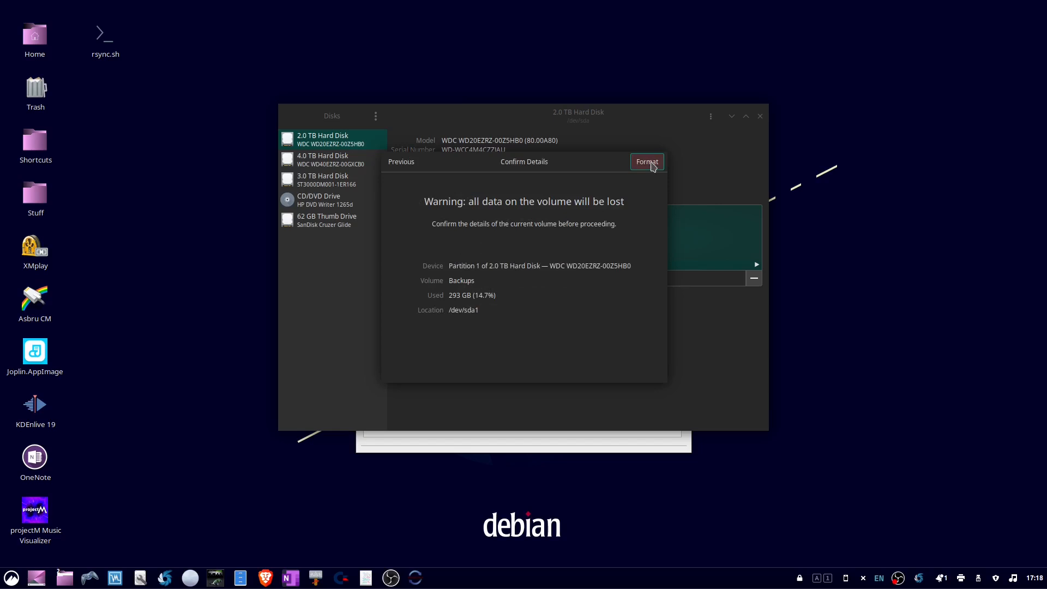
pyautogui.click(645, 162)
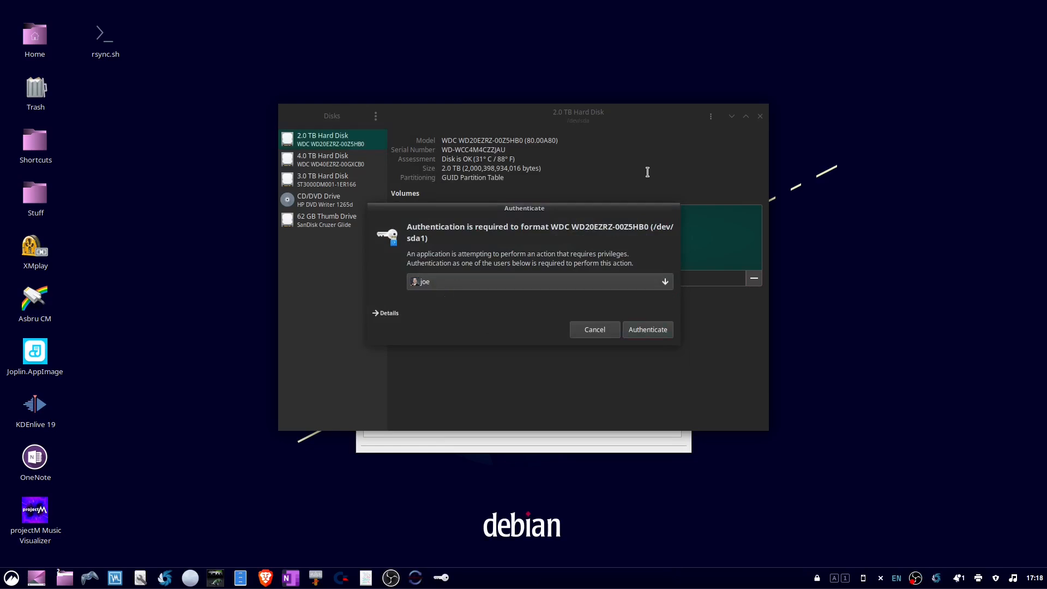
# Step: Authenticate as administrator so the Backups partition is formatted as Ext4
pyautogui.click(646, 330)
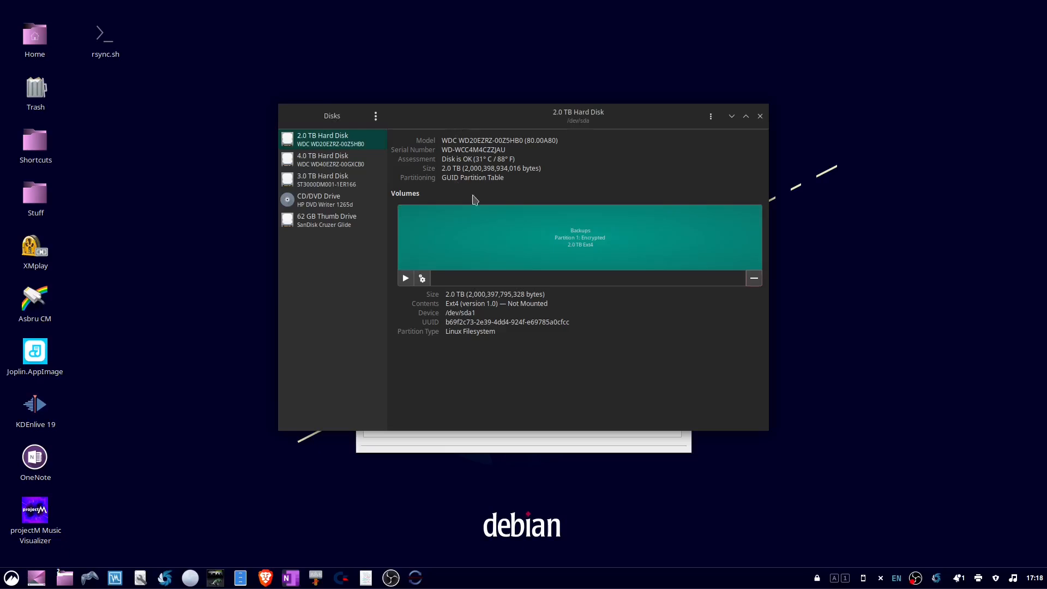
pyautogui.moveTo(579, 330)
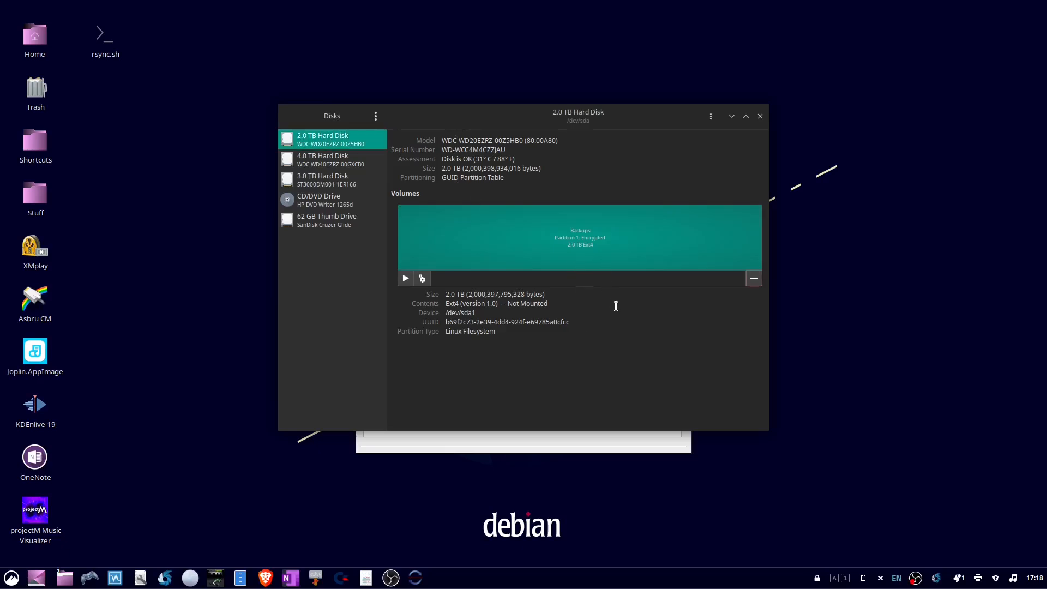
pyautogui.moveTo(767, 118)
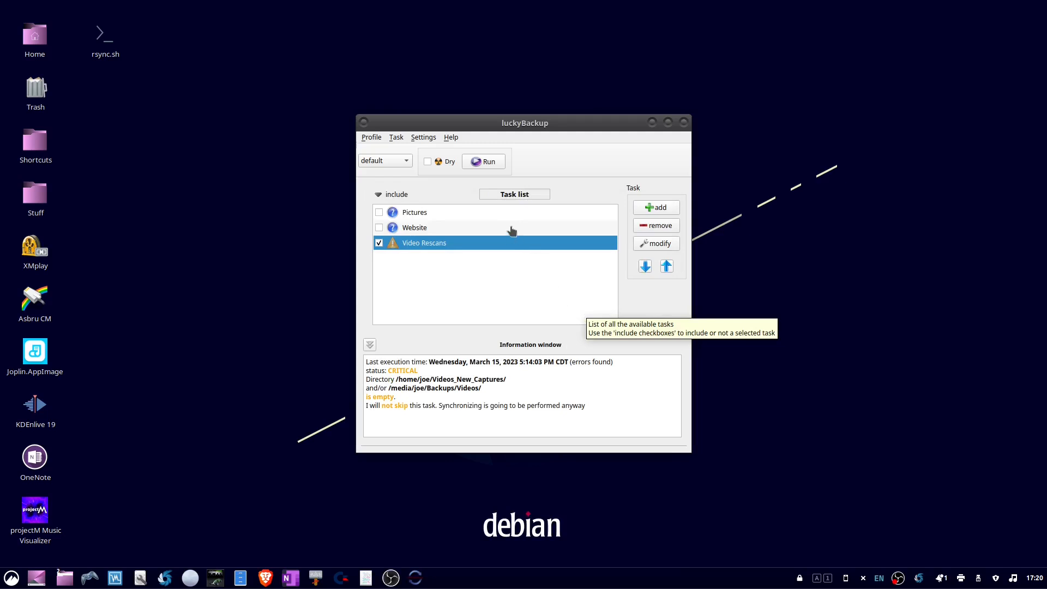
pyautogui.moveTo(484, 161)
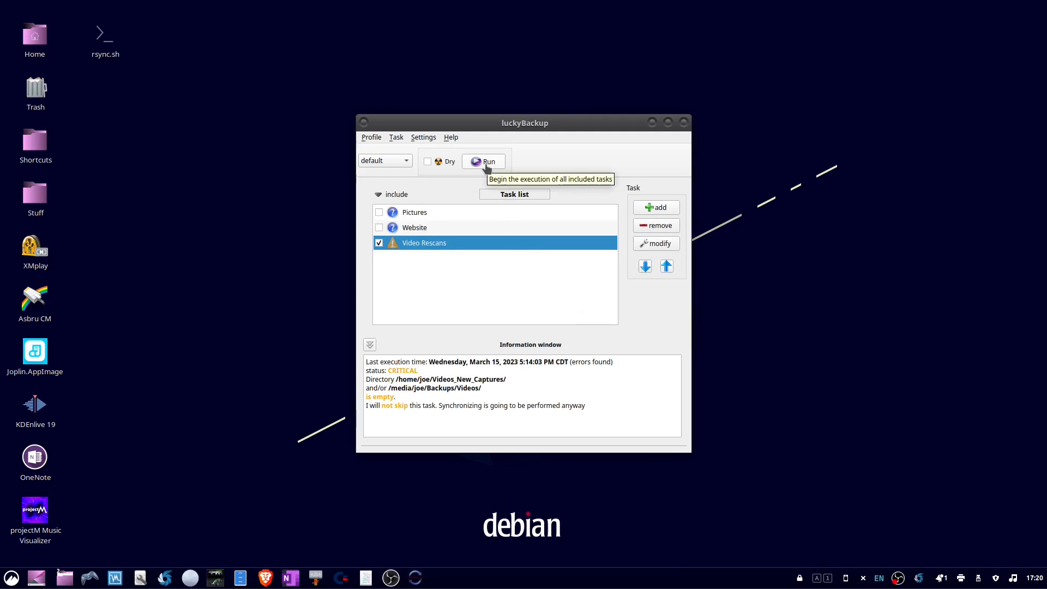
# Step: Re-run Video Rescans, transferring 19 files (46.18 GB) with no errors
pyautogui.click(484, 161)
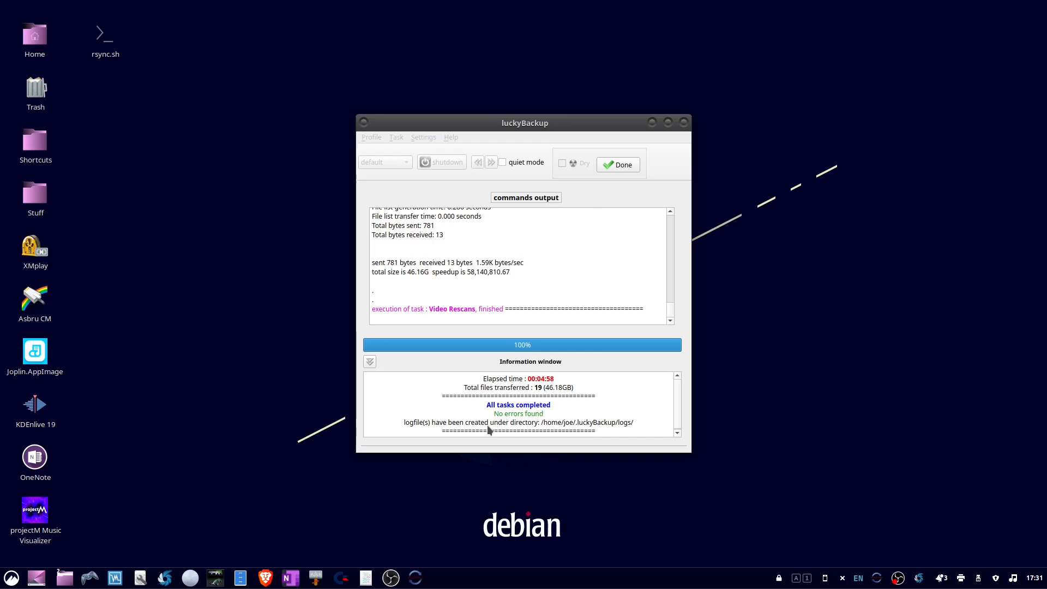
pyautogui.moveTo(549, 415)
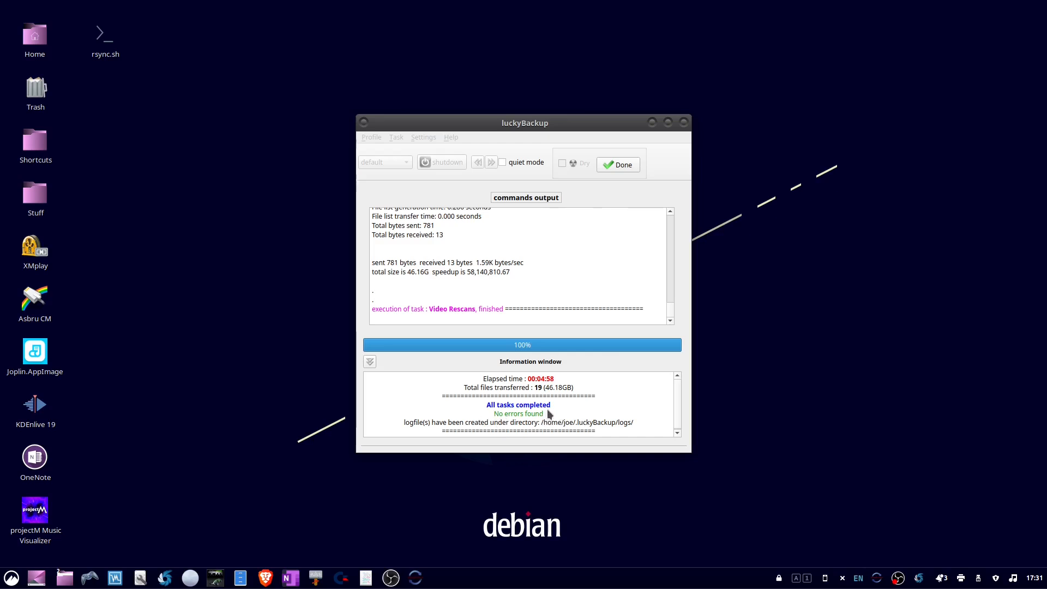